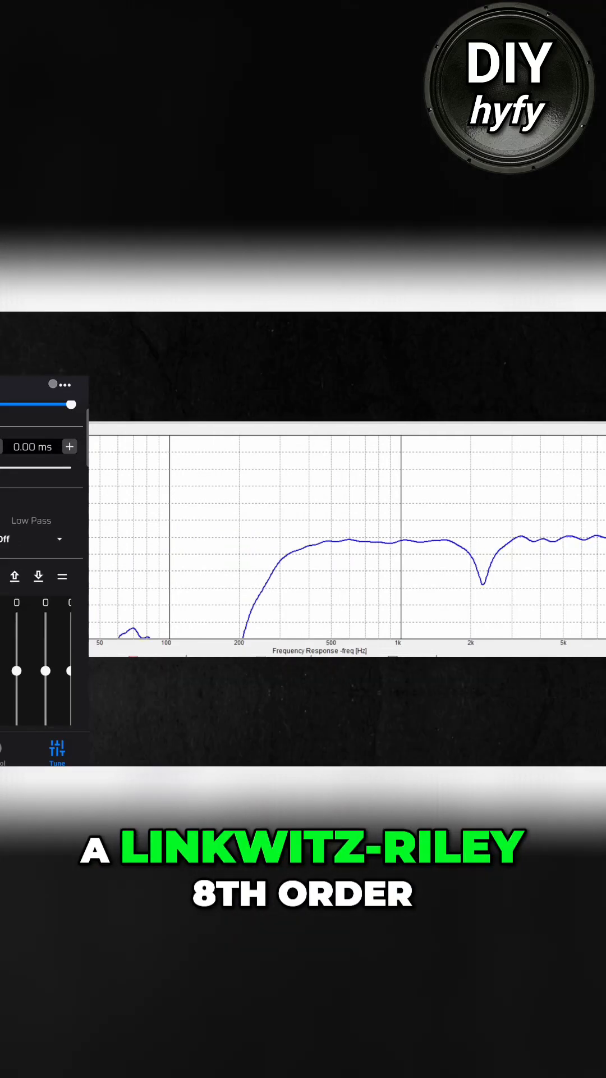
Set the low pass filter type to Linkwitz-Riley
left_click(26, 540)
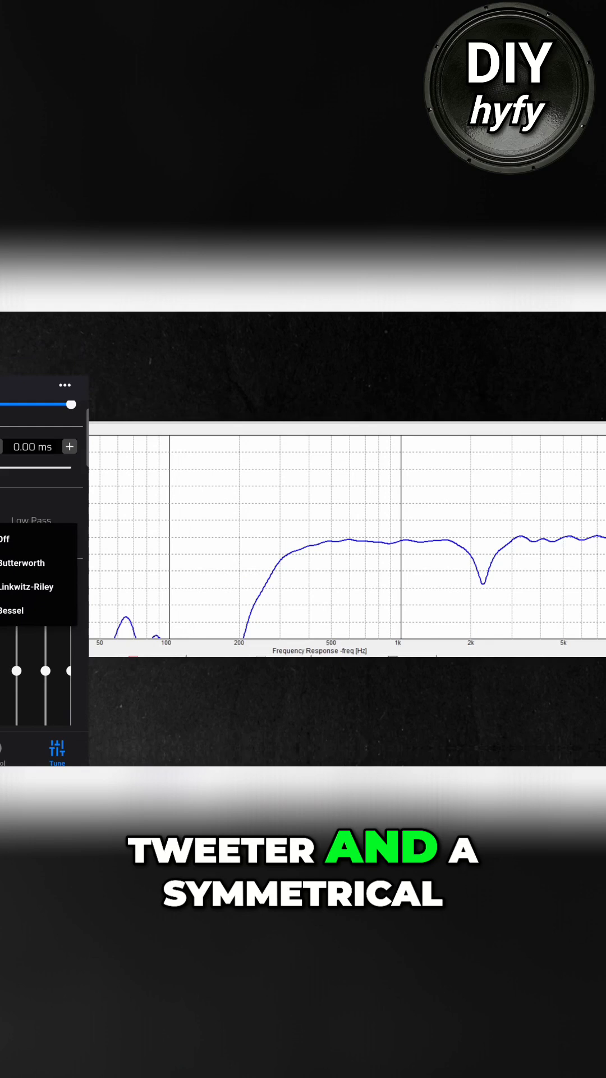
left_click(26, 587)
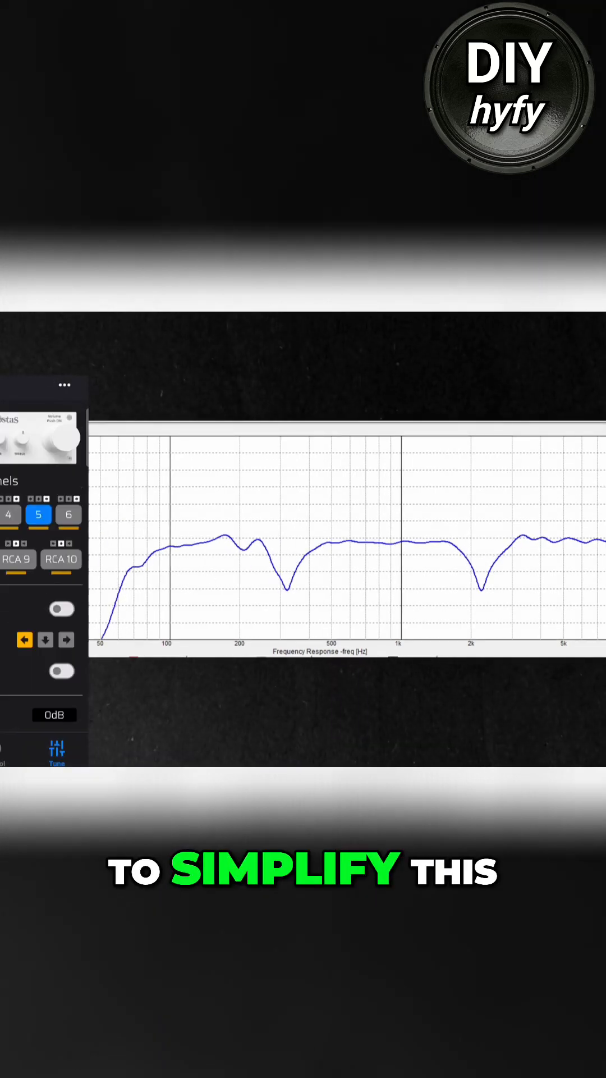
Invert the polarity of the mid-range channel 5
left_click(61, 671)
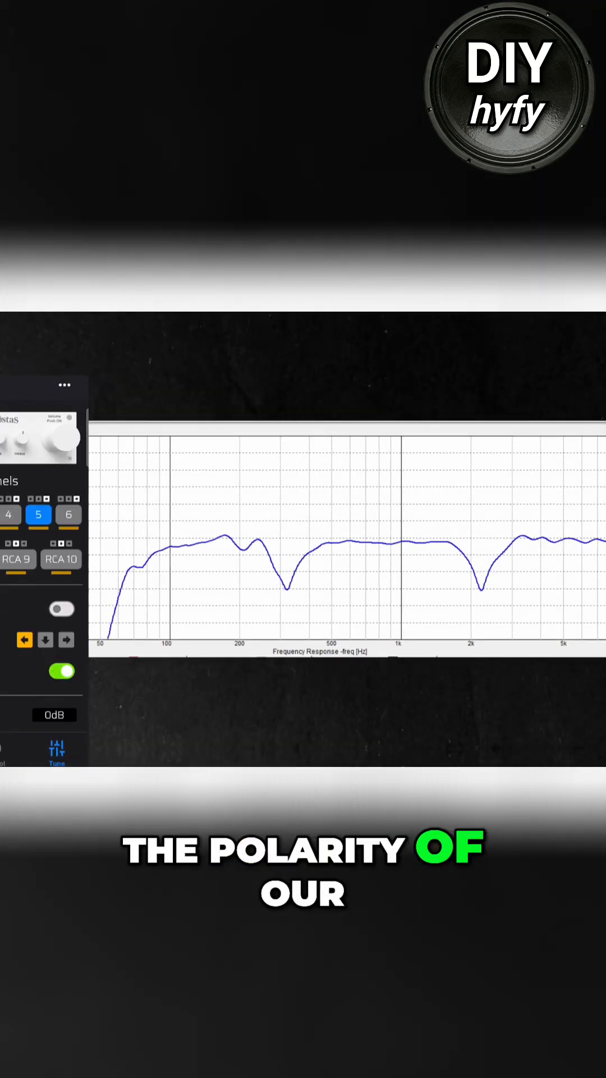
left_click(61, 672)
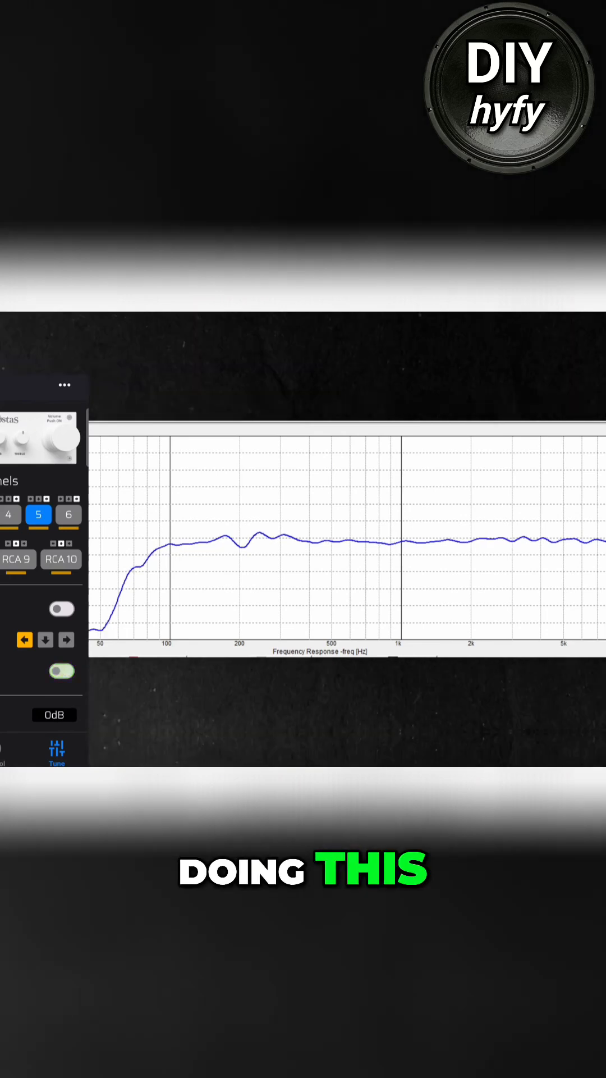